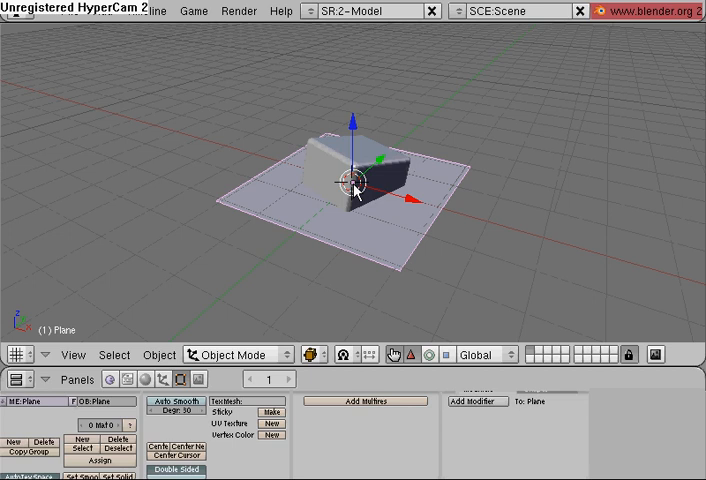
mouse_move(340, 228)
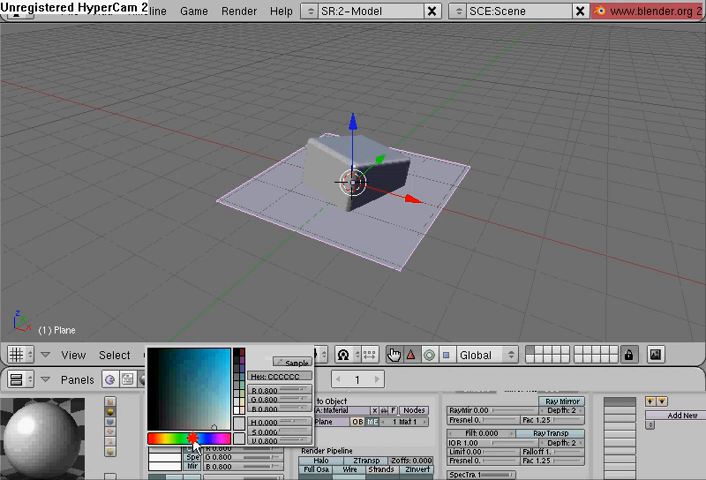
Pick a light blue for the plane's material colour
left_click(185, 438)
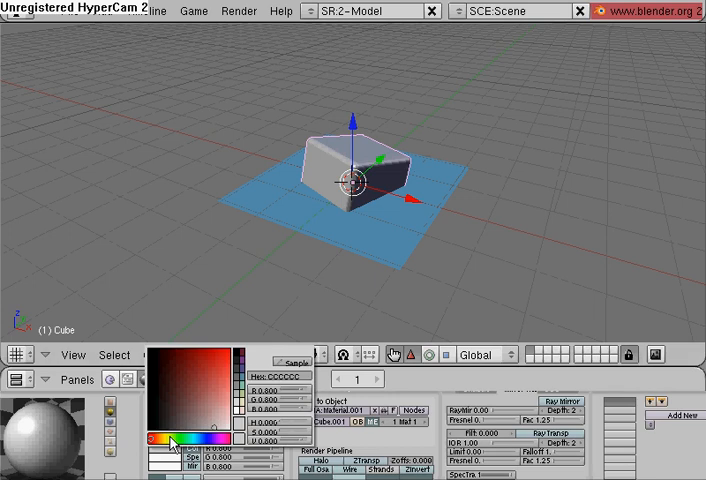
Set the cube's material colour to gold
left_click(210, 378)
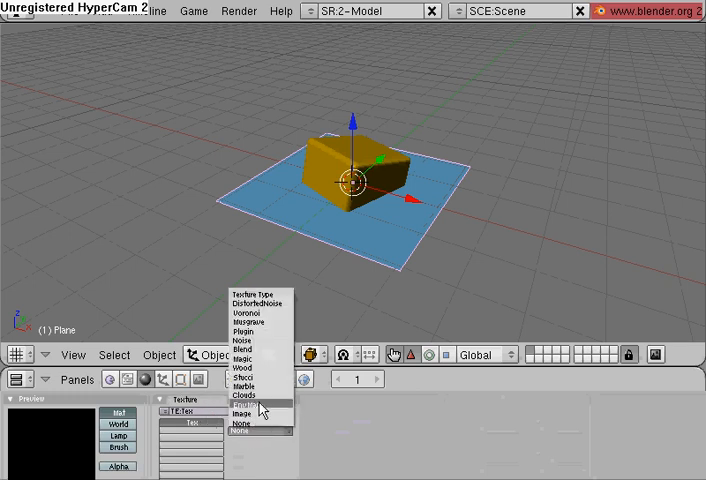
Set the plane's texture type to Clouds and return to its material settings
left_click(247, 394)
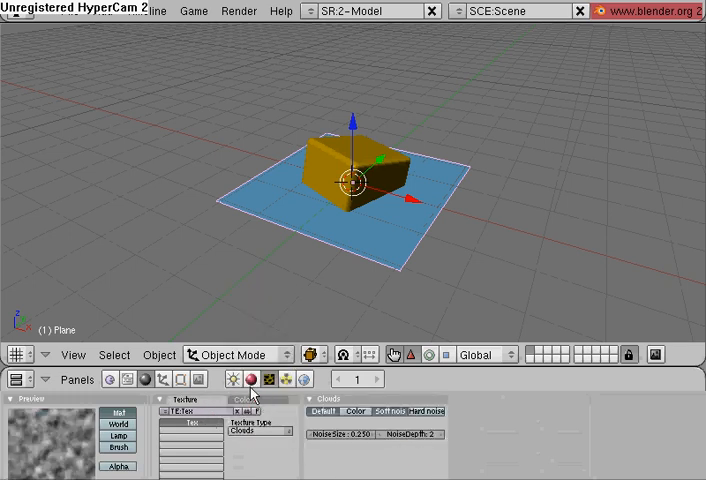
left_click(227, 379)
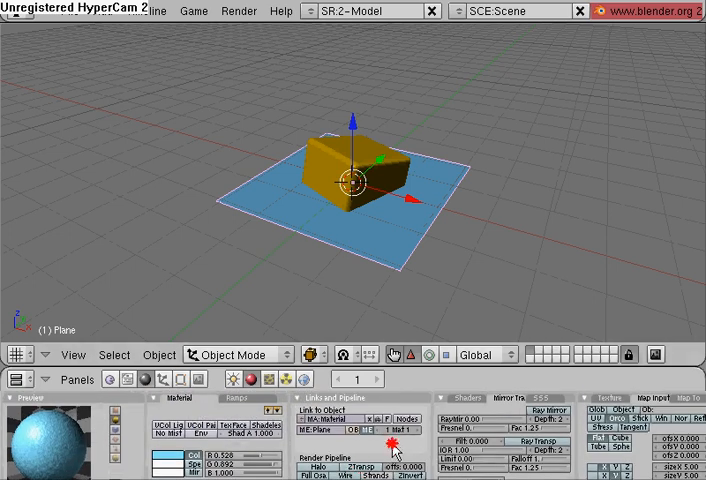
mouse_move(377, 244)
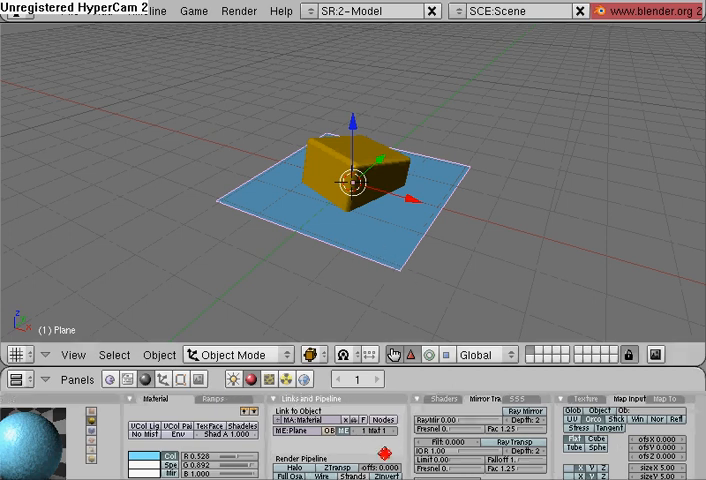
Enable Ray Mirror on the plane with RayMir 0.50
left_click(128, 379)
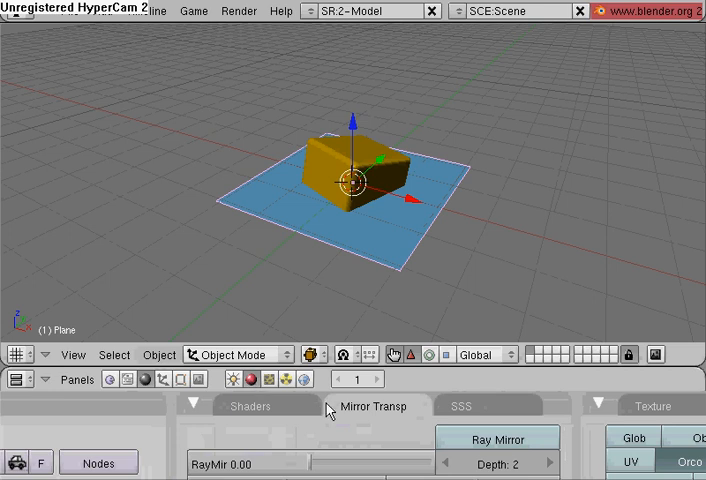
mouse_move(417, 421)
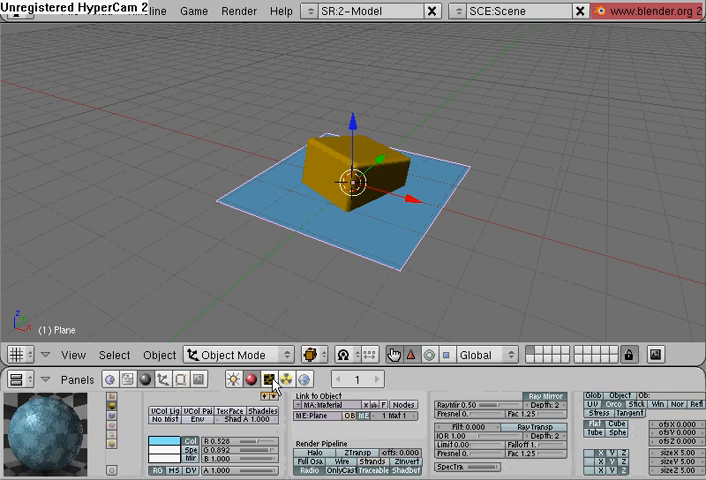
left_click(253, 379)
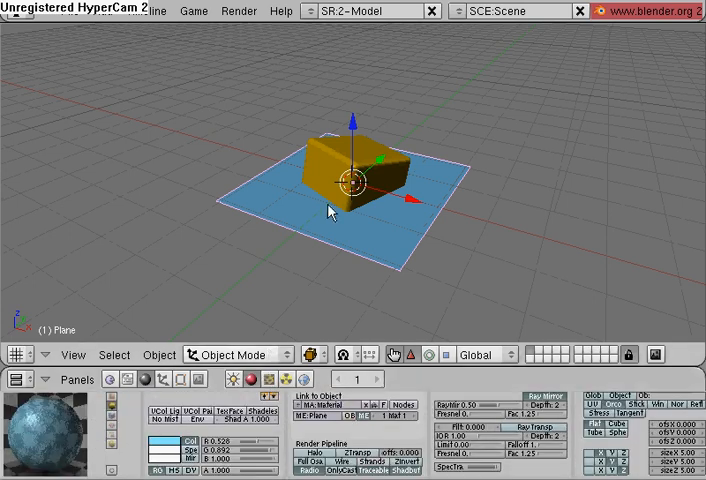
Select the cube and drag its RayMir slider to 0.20
left_click(335, 160)
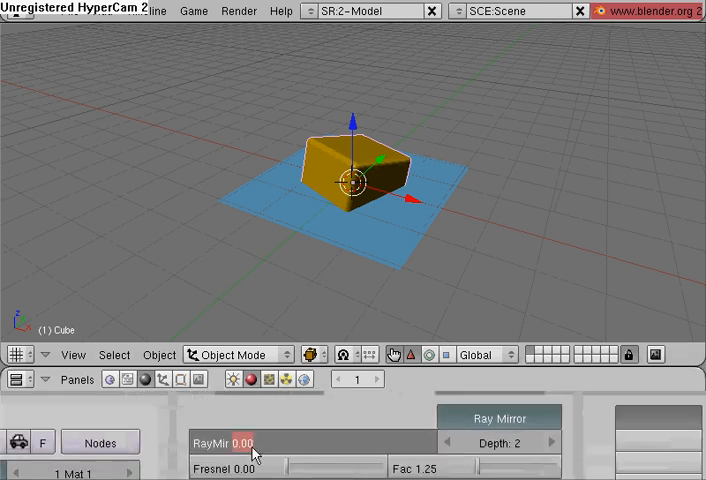
left_click_drag(255, 442, 320, 442)
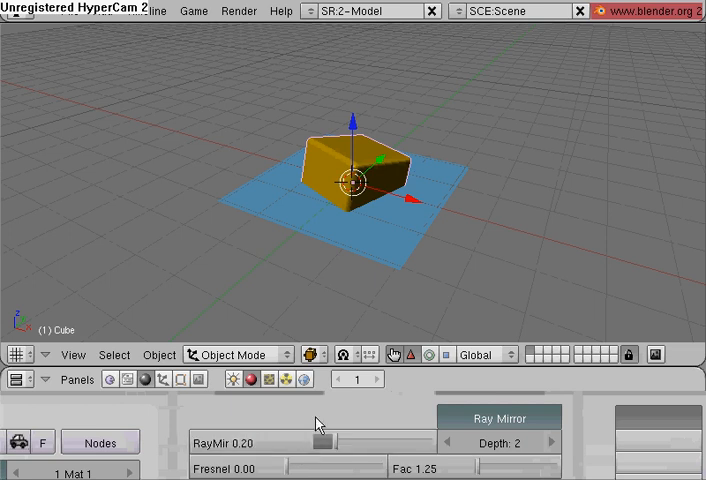